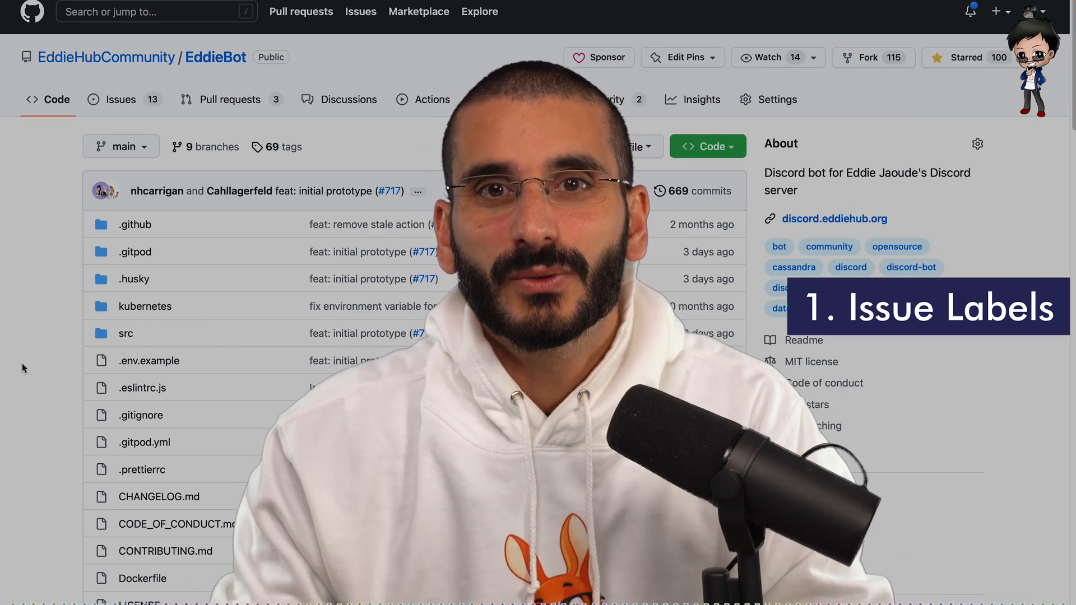
Step: Open the EddieBot Projects tab, which lists zero new-style projects
click(120, 100)
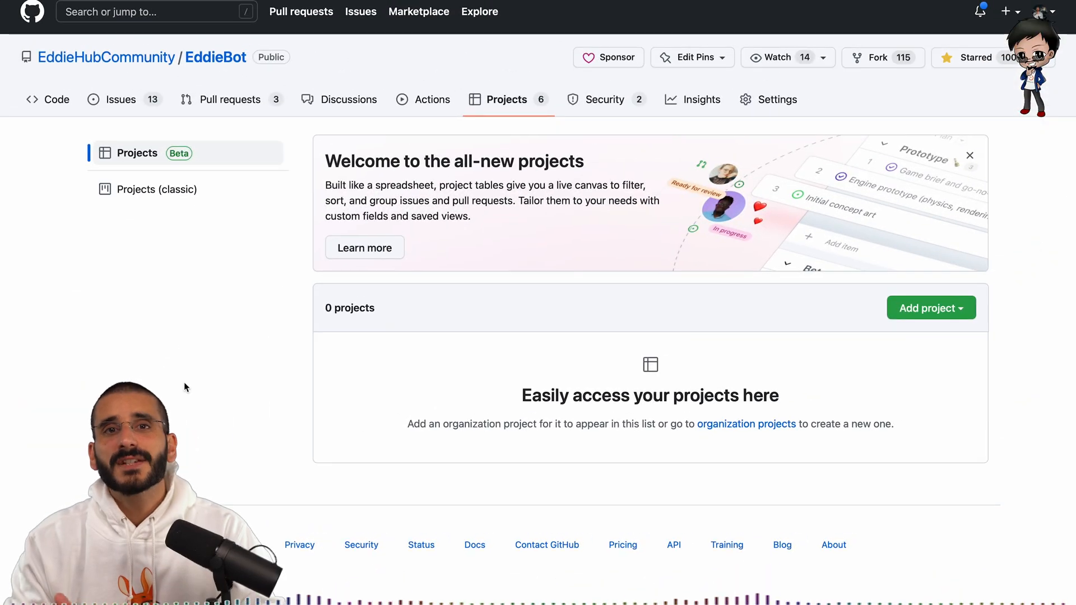
Step: Switch to classic projects and open the Bot v0.1 board
click(156, 190)
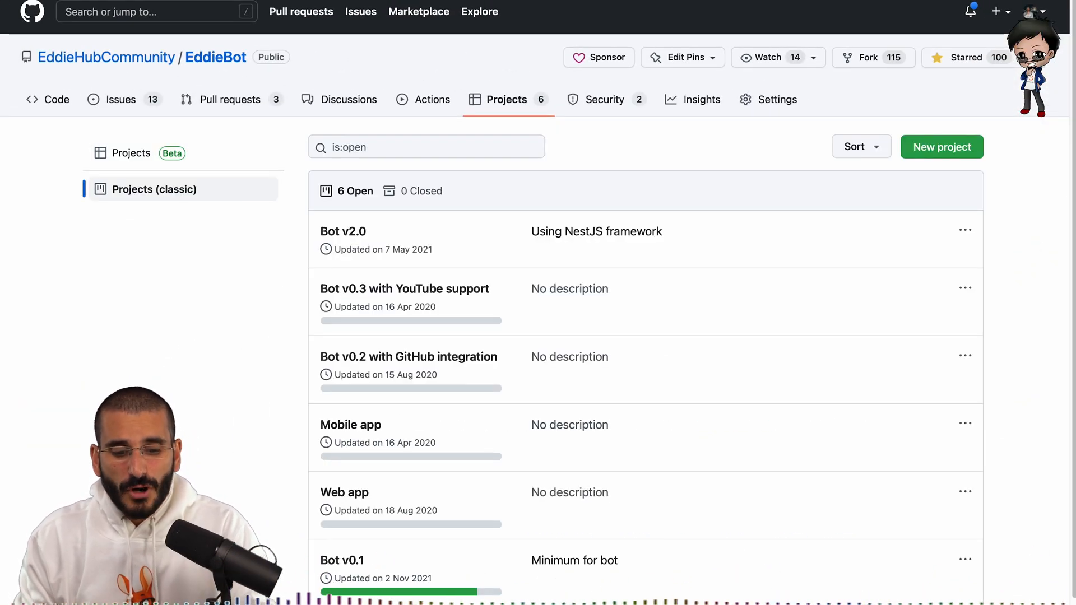
click(341, 560)
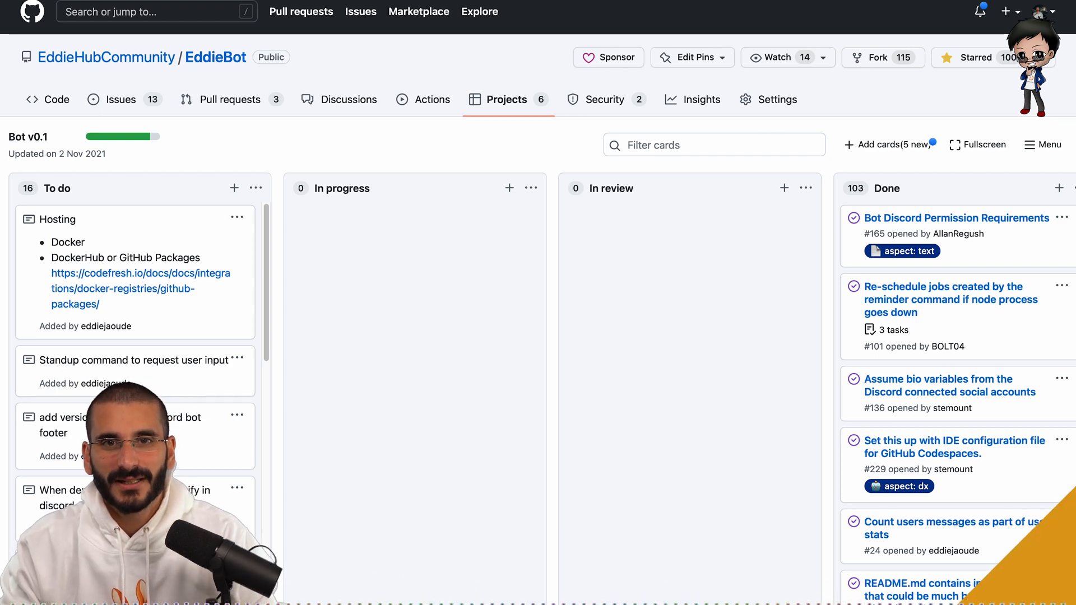
click(433, 98)
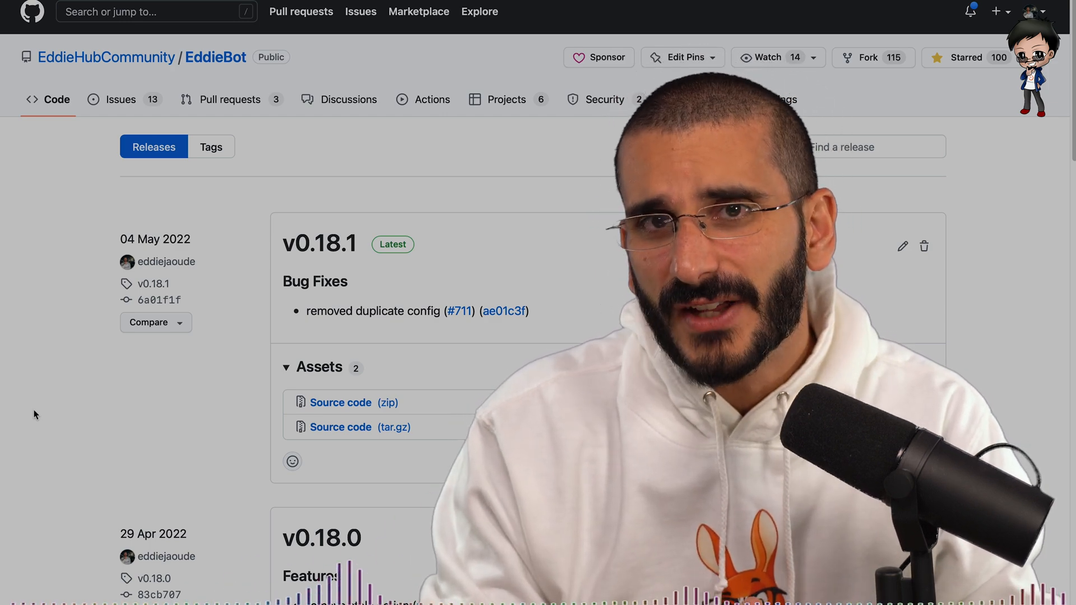
Step: Return to the Code tab and scroll to the Releases box showing v0.18.1 of 69
click(55, 98)
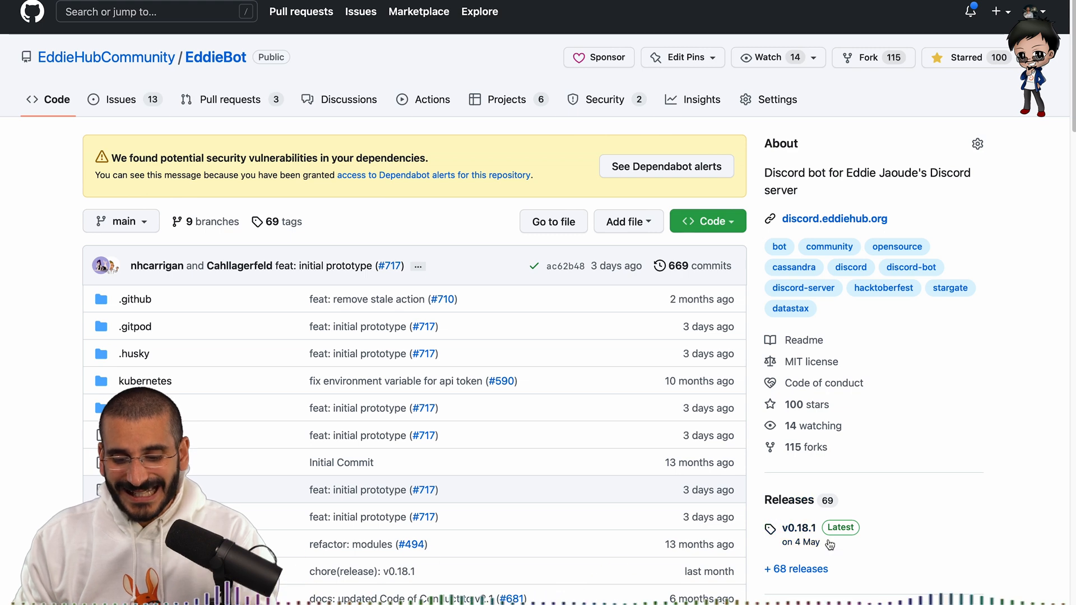
scroll(down, 3)
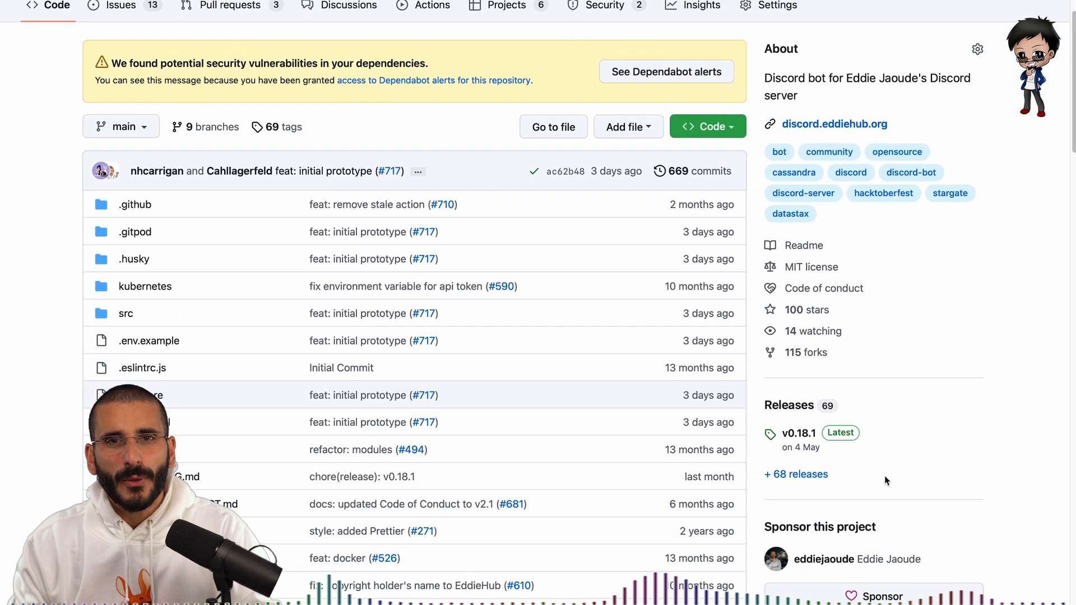